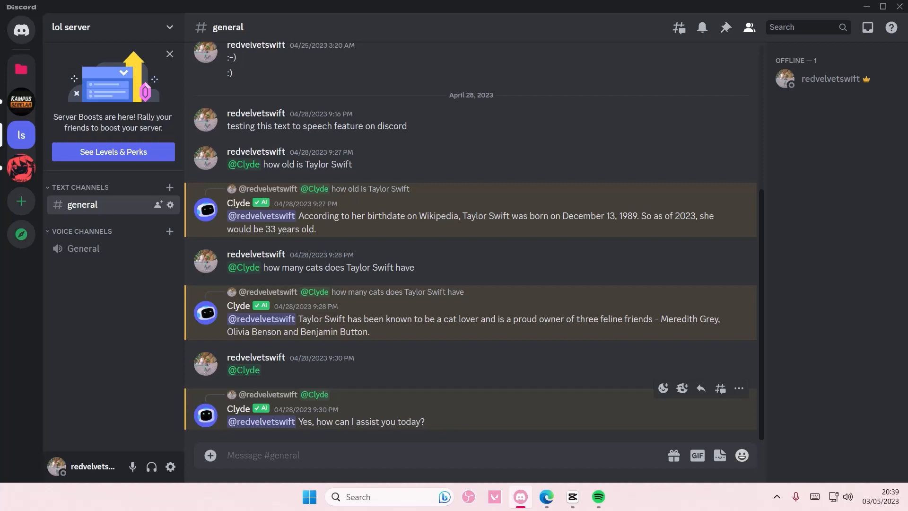
pyautogui.moveTo(169, 187)
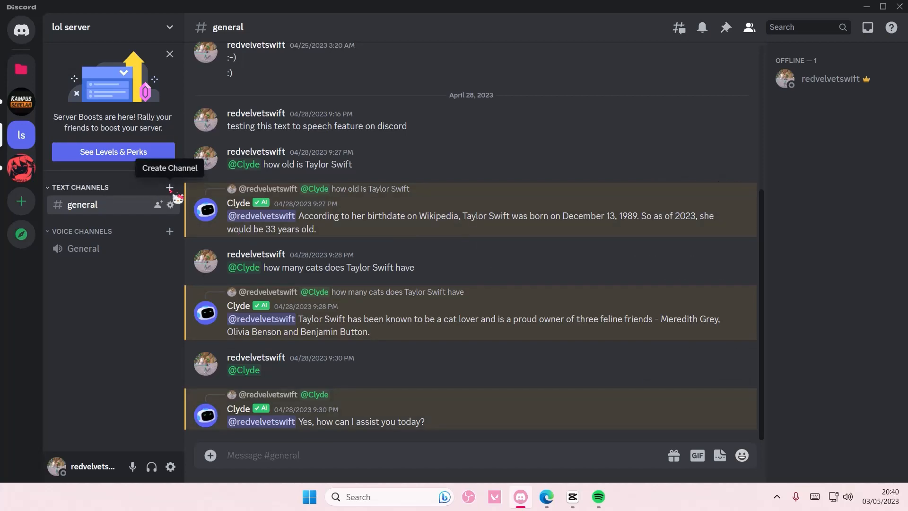
# Step: Create a new text channel named 'hi' under Text Channels in the lol server
pyautogui.click(169, 187)
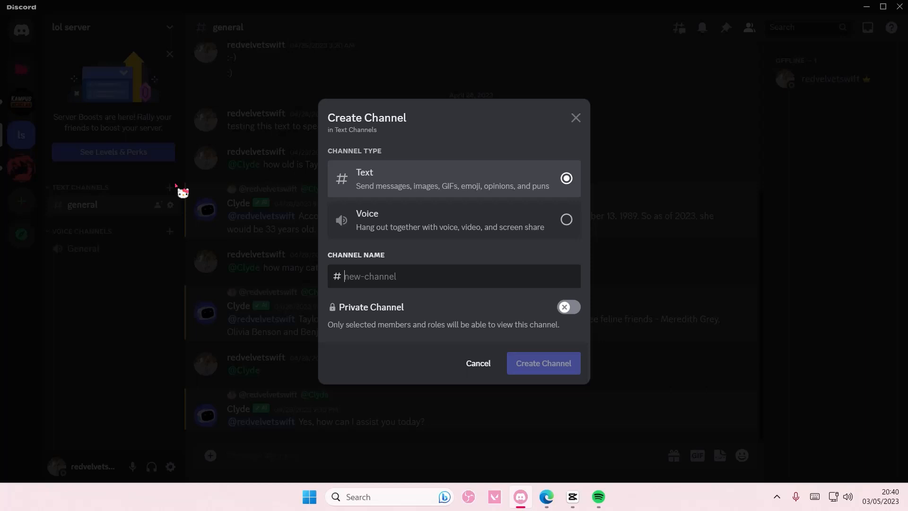
pyautogui.write('hi')
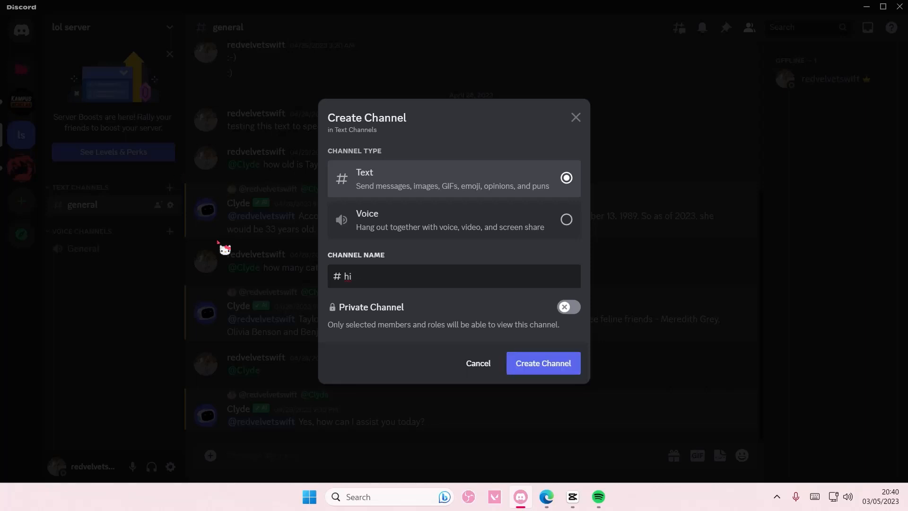
pyautogui.click(542, 363)
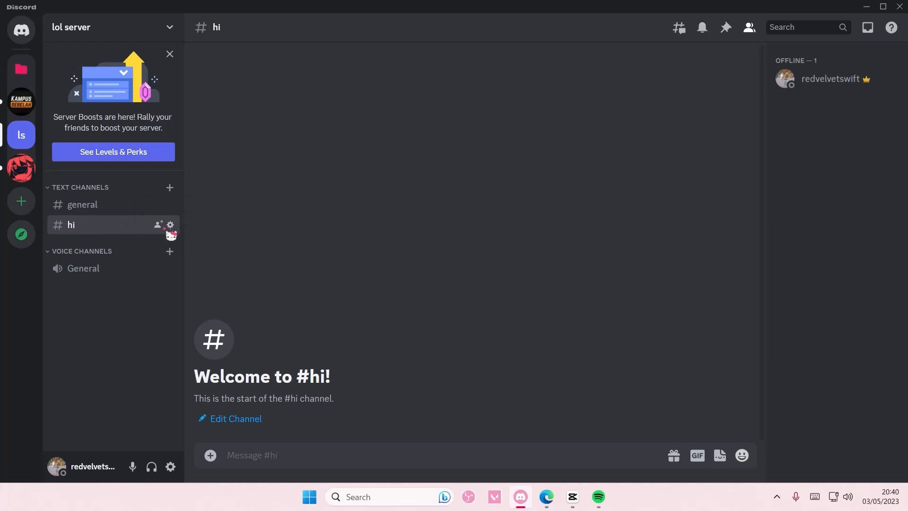
# Step: In #hi's channel settings, turn on Age-Restricted Channel and save the changes
pyautogui.click(170, 225)
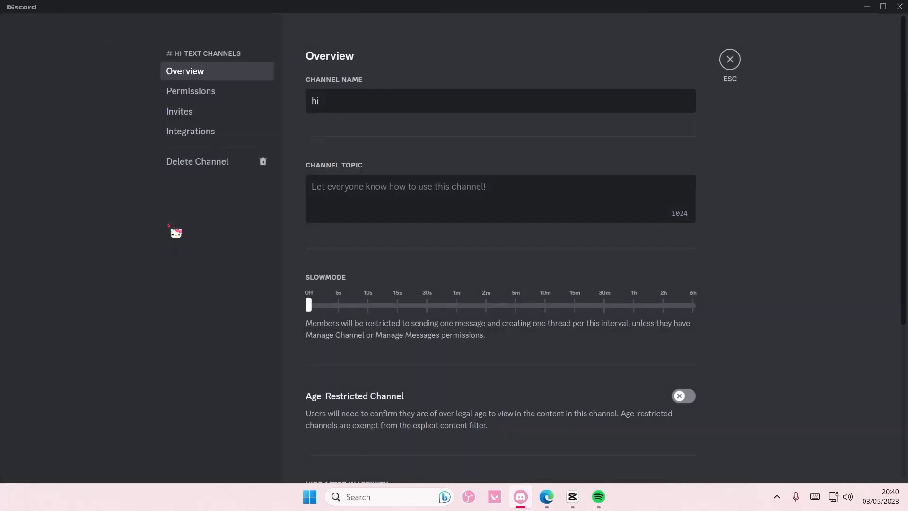
pyautogui.scroll(-3)
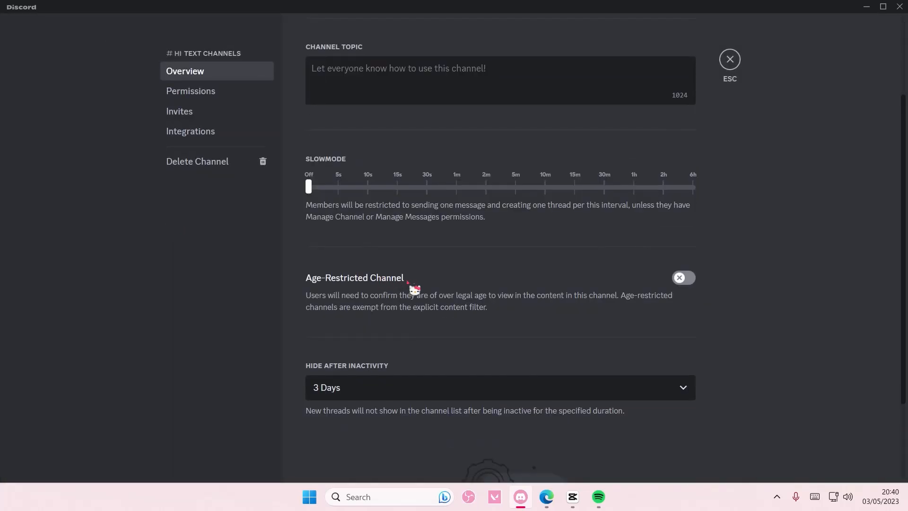
pyautogui.click(684, 277)
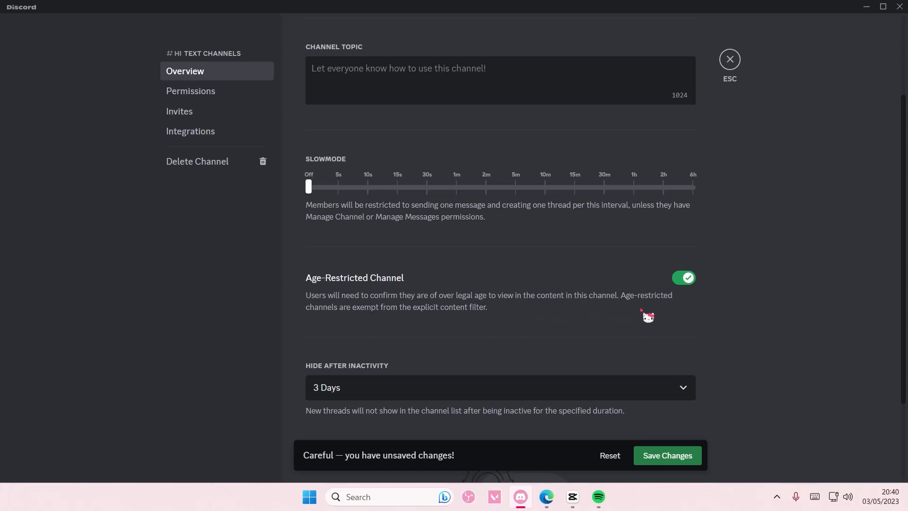
pyautogui.click(667, 456)
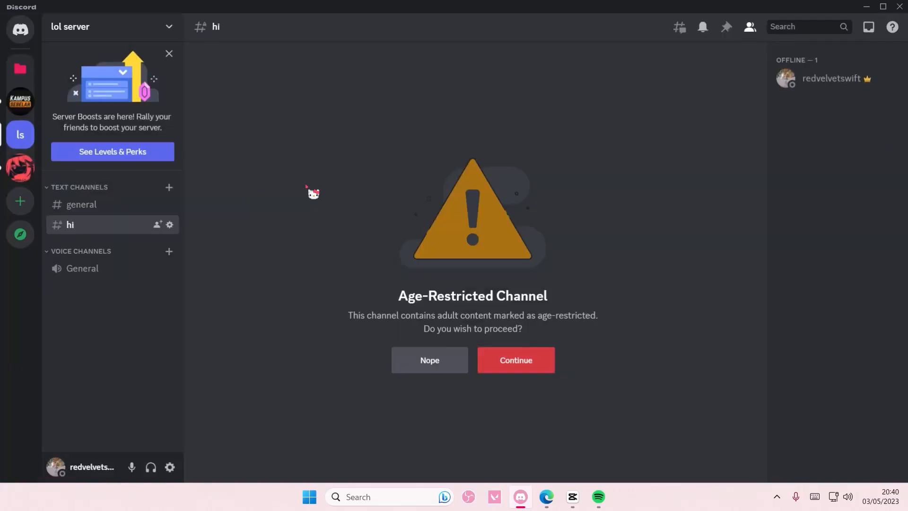
pyautogui.moveTo(518, 347)
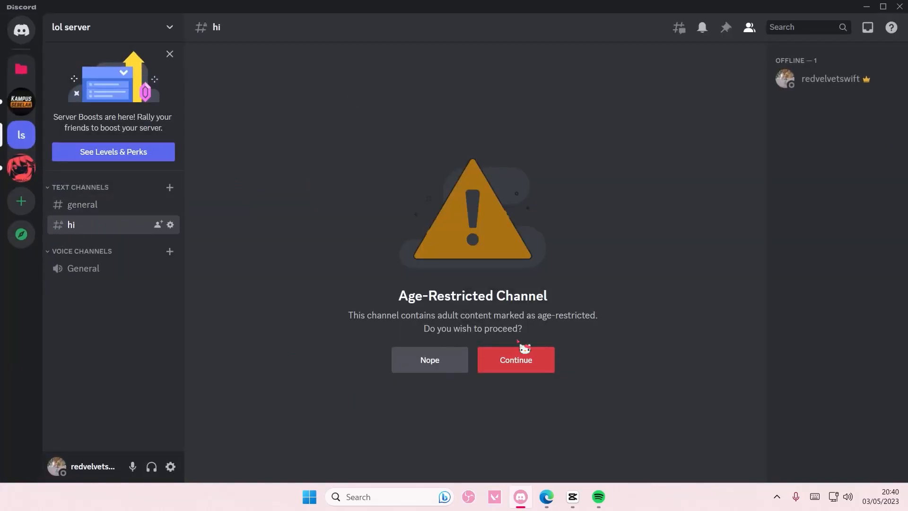
# Step: Continue past the Age-Restricted Channel warning to reach #hi's welcome page
pyautogui.click(515, 360)
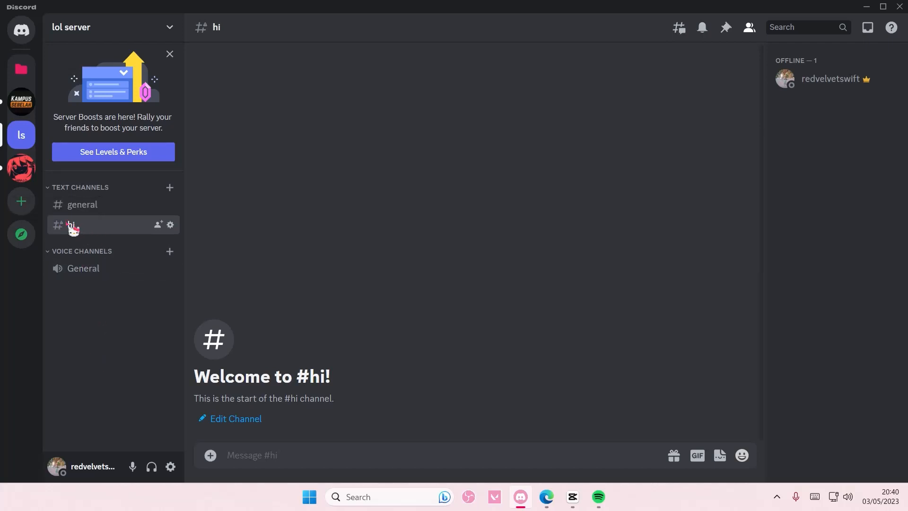
pyautogui.moveTo(58, 225)
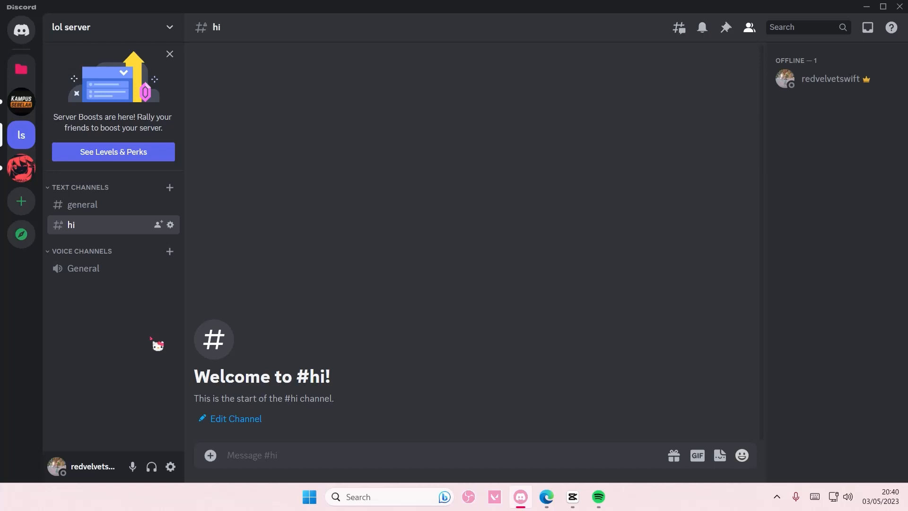
pyautogui.moveTo(162, 251)
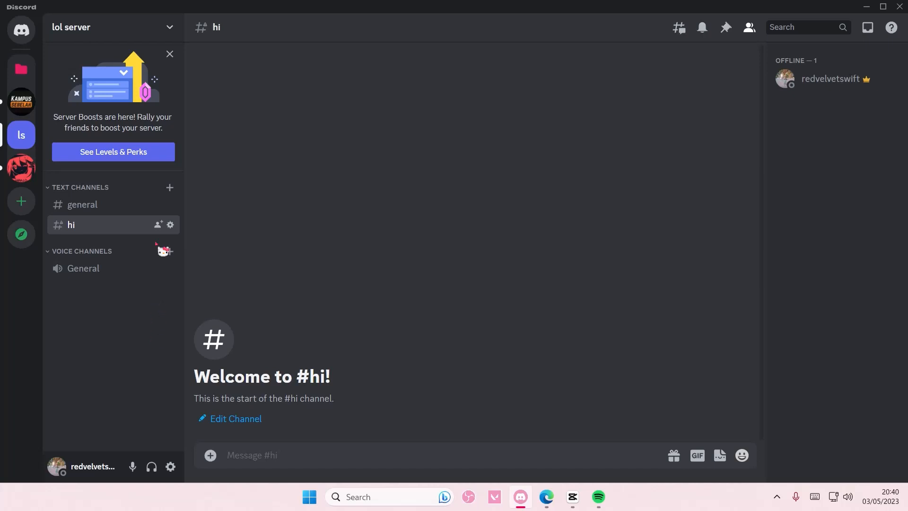